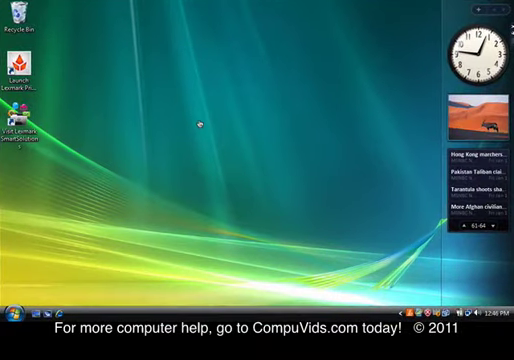
pyautogui.moveTo(256, 96)
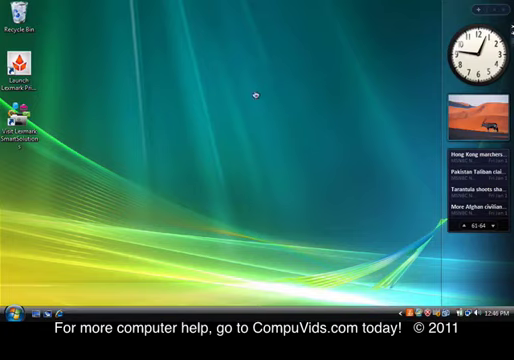
pyautogui.moveTo(246, 92)
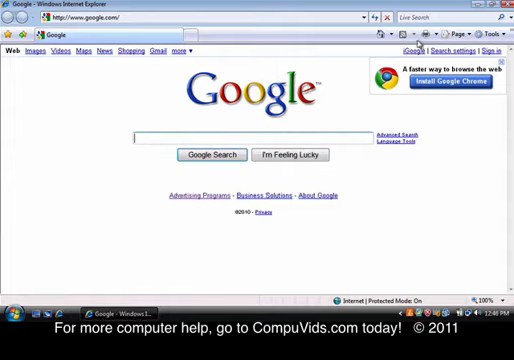
pyautogui.moveTo(392, 36)
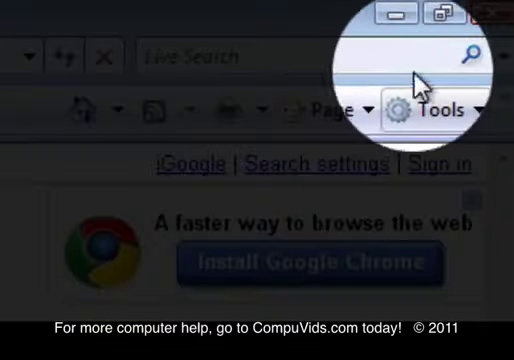
pyautogui.moveTo(436, 16)
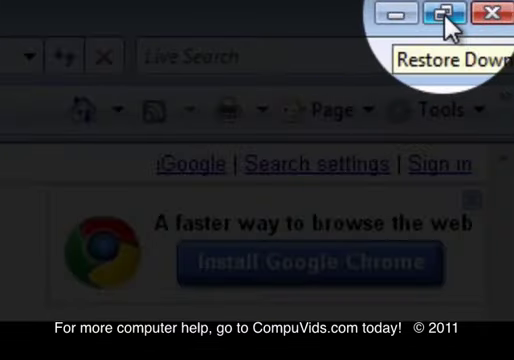
# Restore the Internet Explorer window down from full screen to a smaller window
pyautogui.click(438, 14)
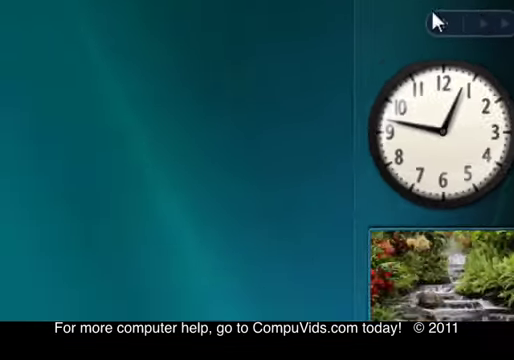
pyautogui.click(452, 22)
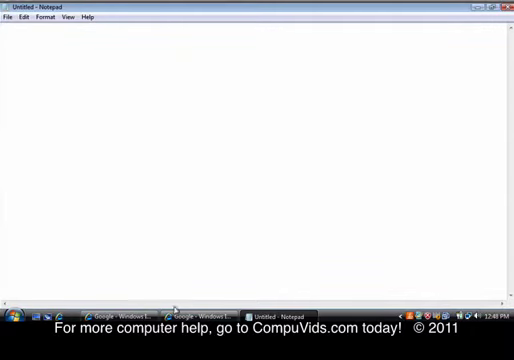
# Put the maximized Notepad document away so both browser windows show side by side
pyautogui.click(150, 308)
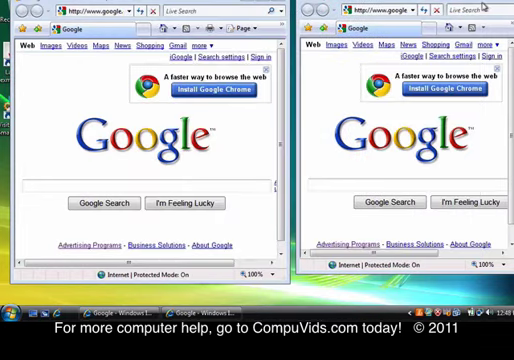
# Maximize the Internet Explorer Google window to fill the whole screen again
pyautogui.click(444, 26)
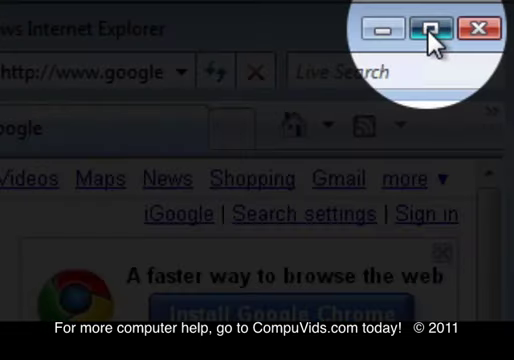
pyautogui.click(430, 30)
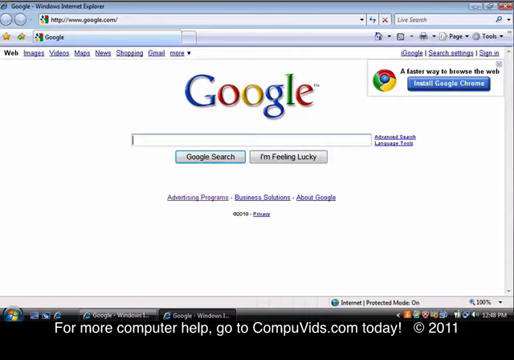